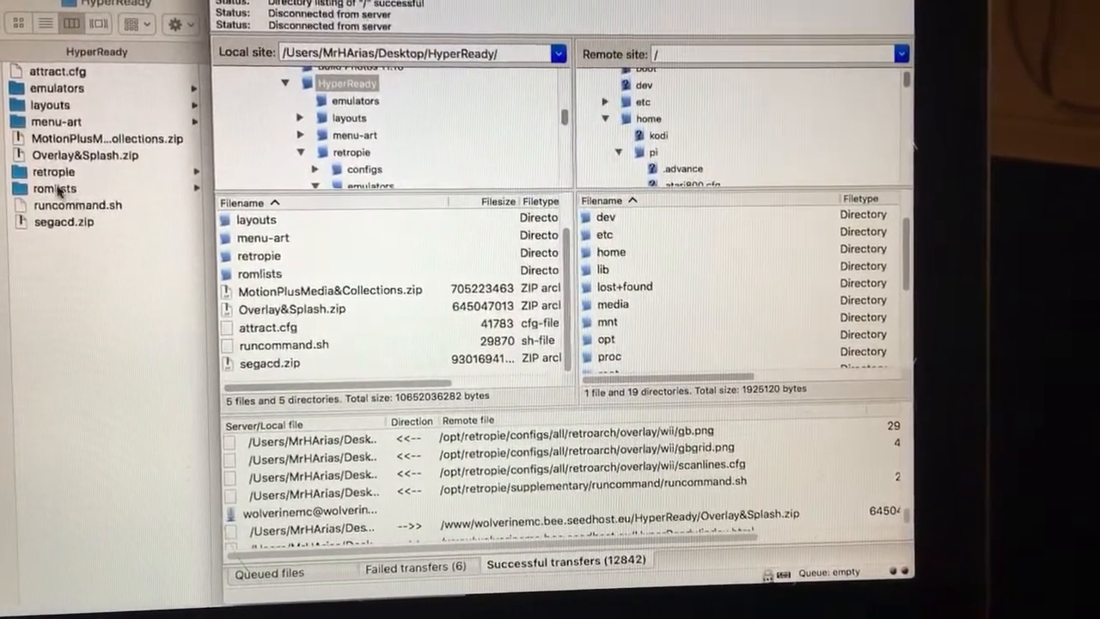
# Upload the local retropie folder into /opt/retropie on the Pi, triggering the file-exists prompt
pyautogui.click(86, 155)
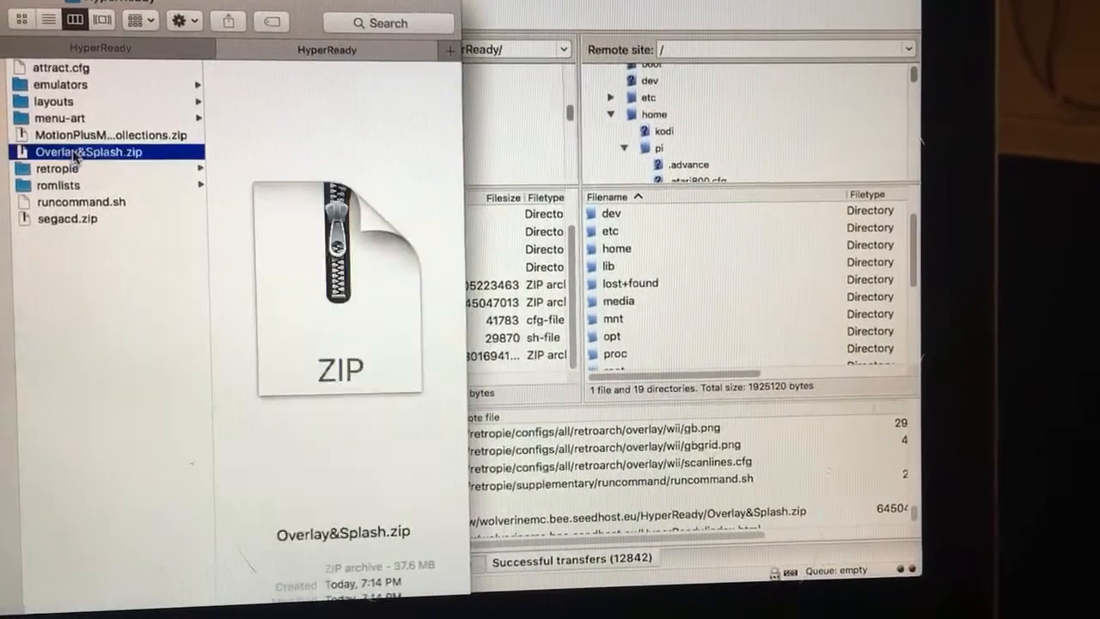
pyautogui.click(56, 168)
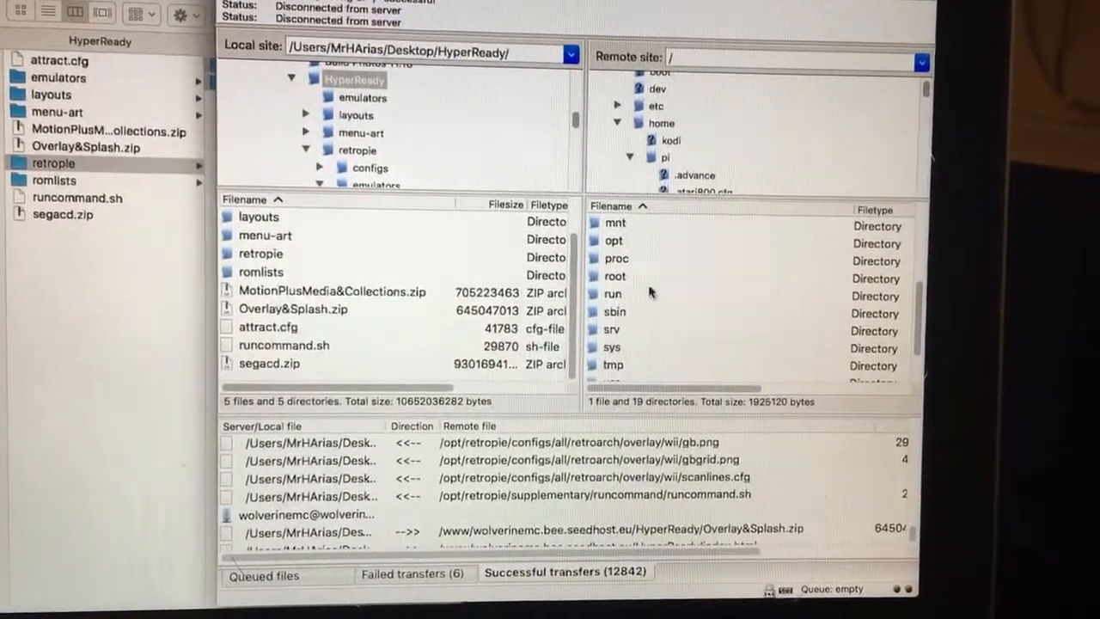
pyautogui.doubleClick(614, 241)
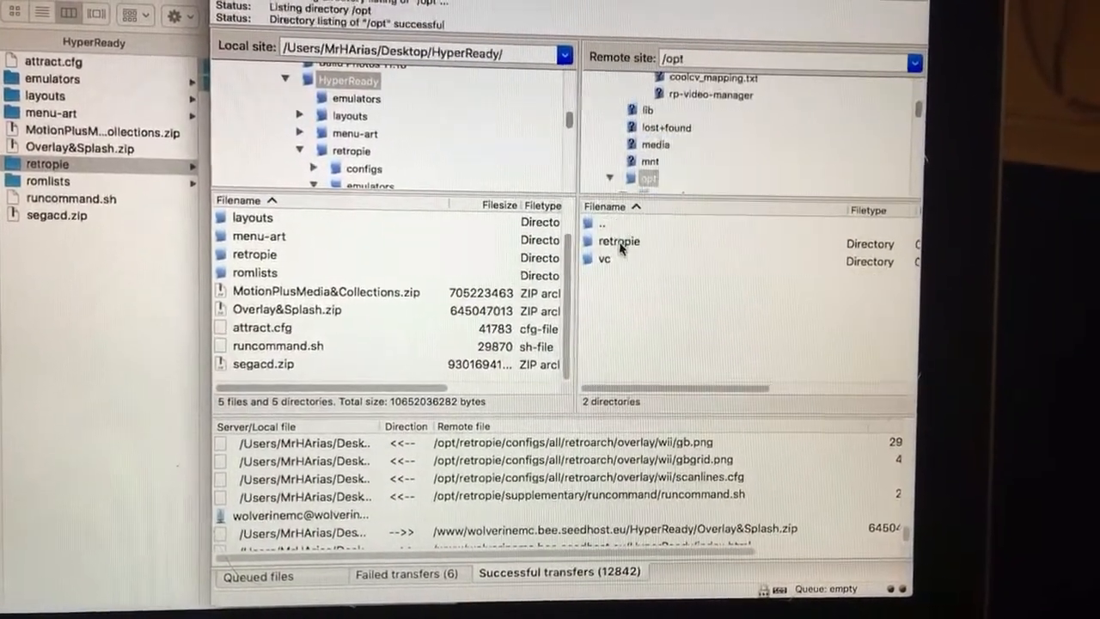
pyautogui.click(618, 240)
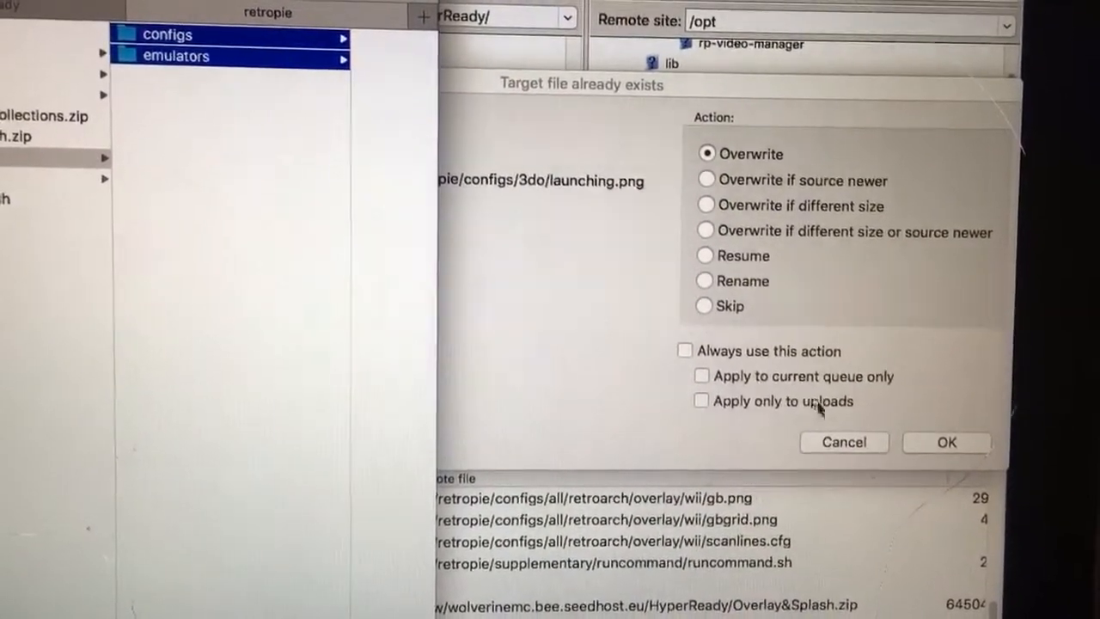
# Skip files that already exist on the Pi for the rest of this upload queue
pyautogui.click(705, 299)
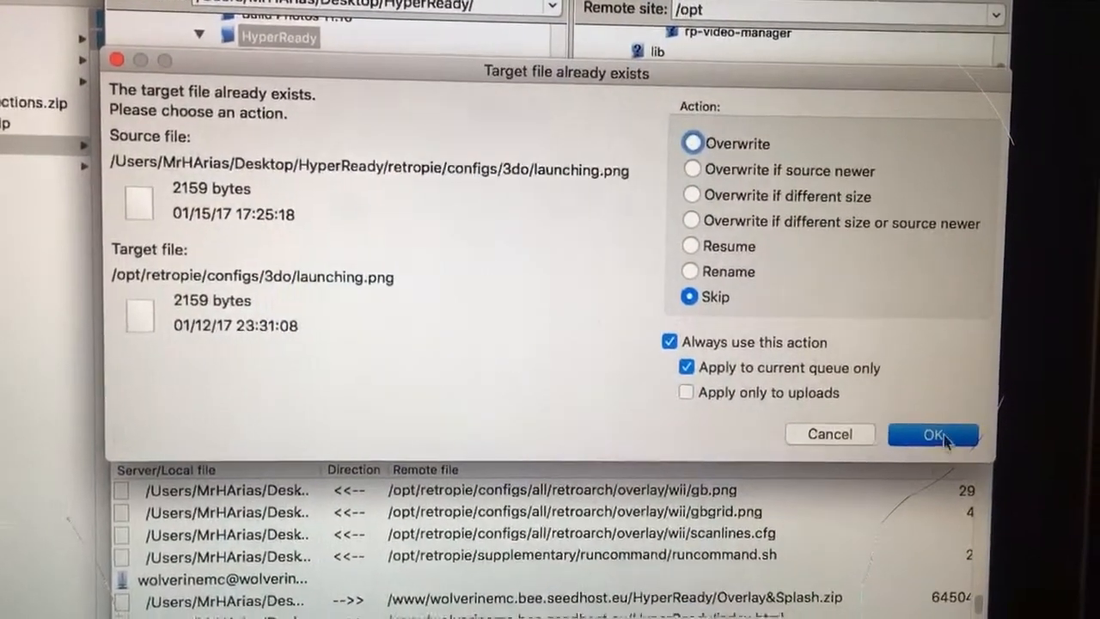
pyautogui.click(932, 433)
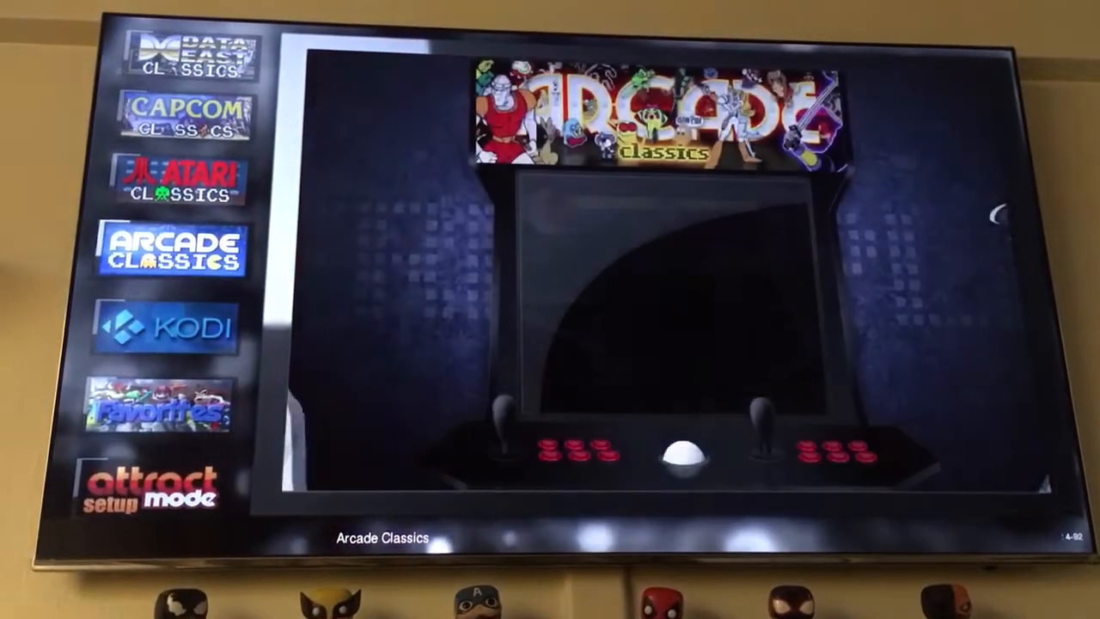
pyautogui.scroll(-3)
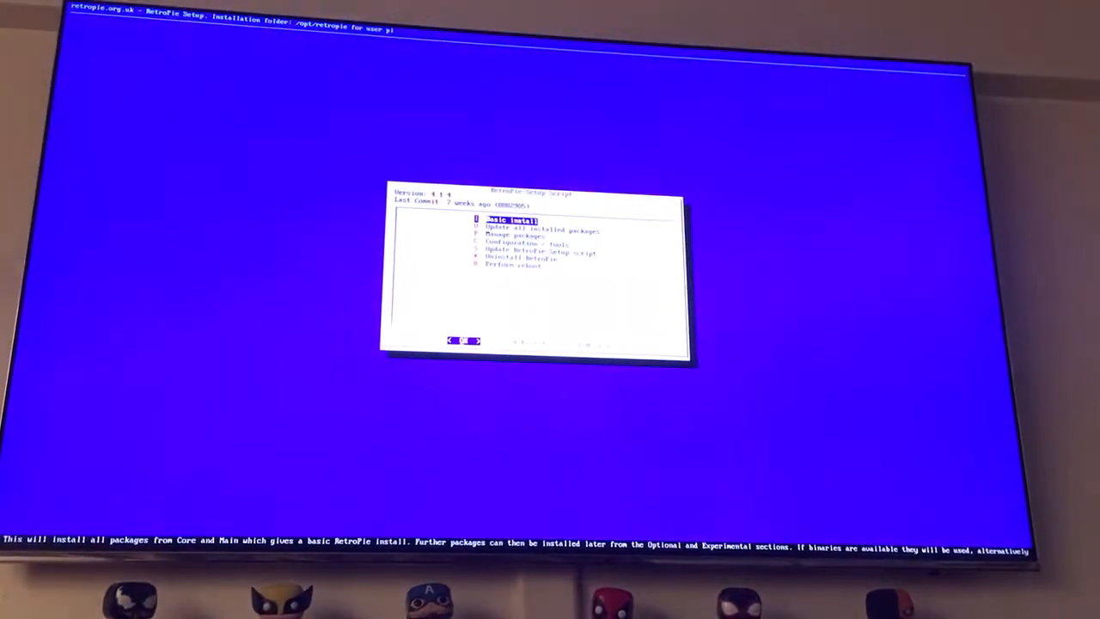
# Open Configuration / tools in RetroPie-Setup and select the runcommand launch script
pyautogui.press('Down')
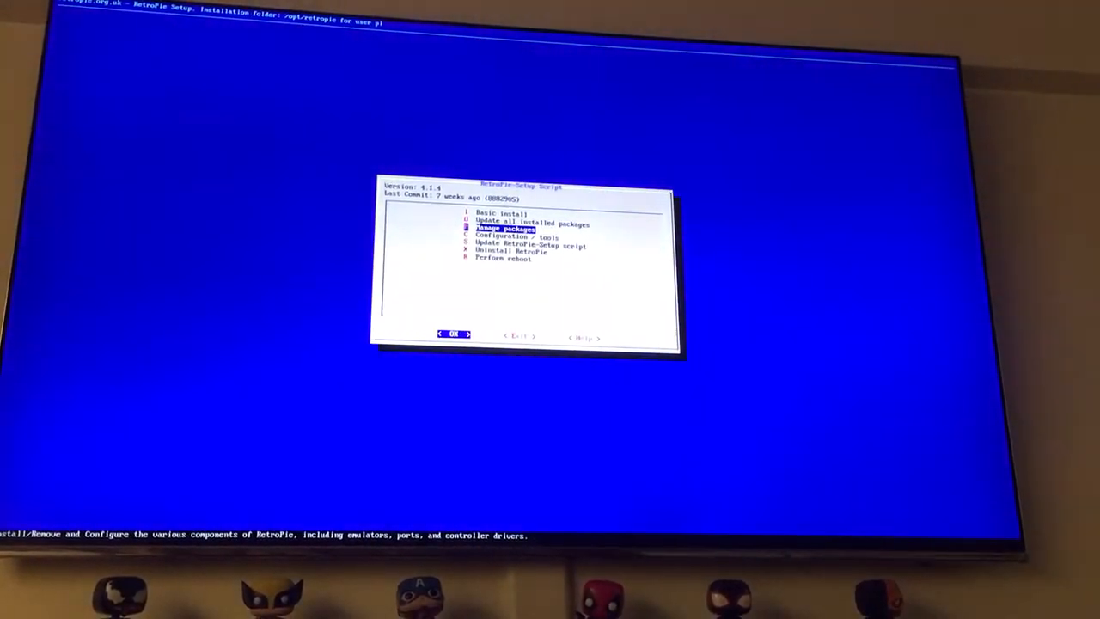
pyautogui.press('Down')
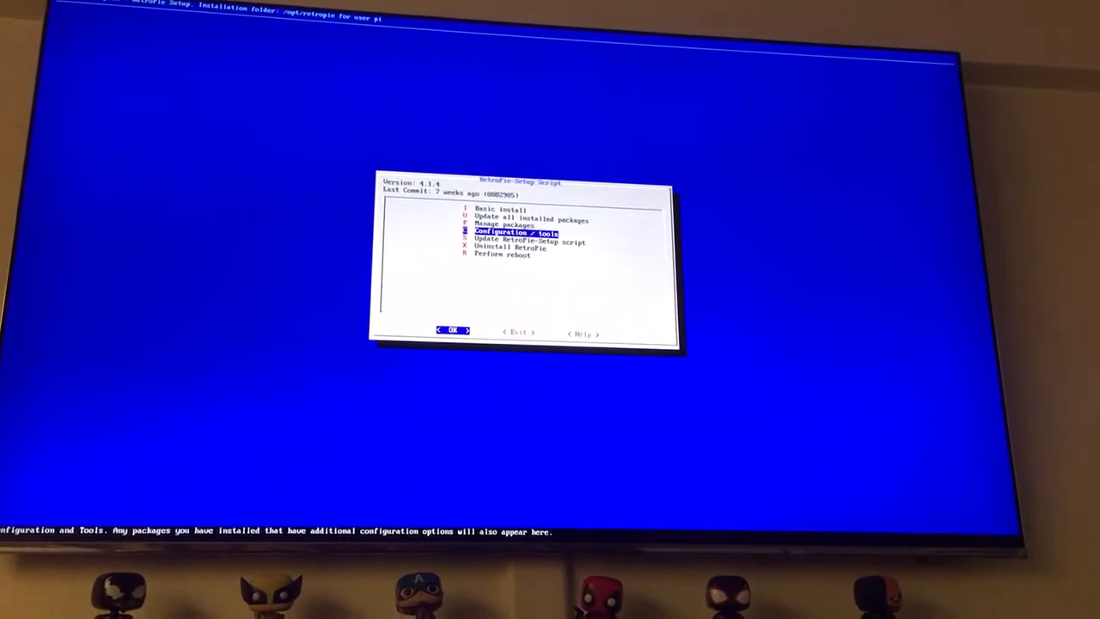
pyautogui.click(454, 330)
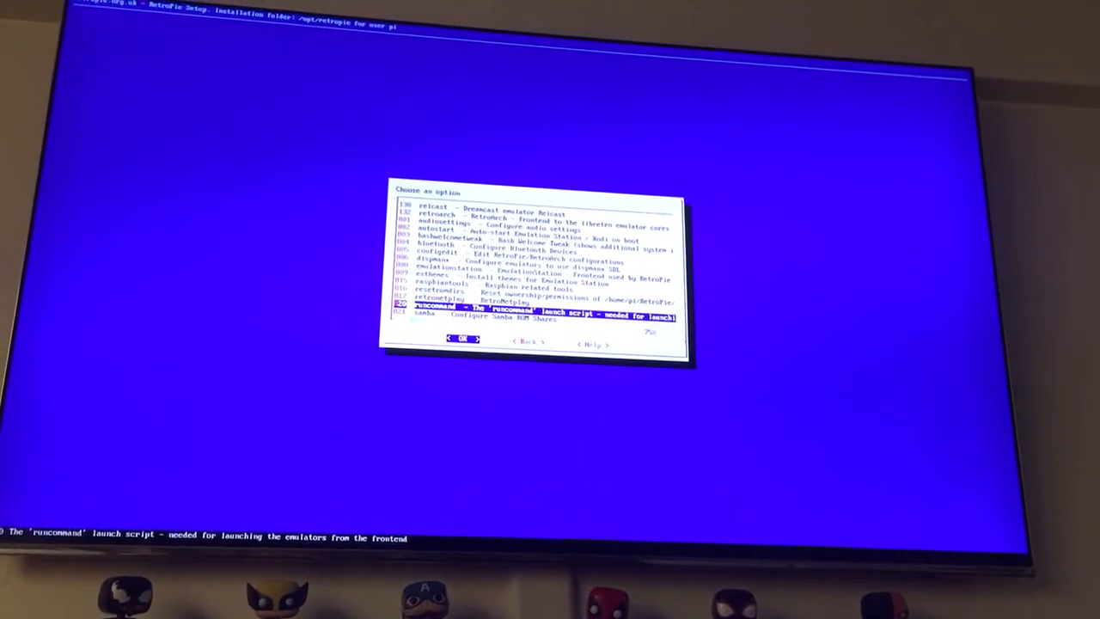
pyautogui.click(463, 337)
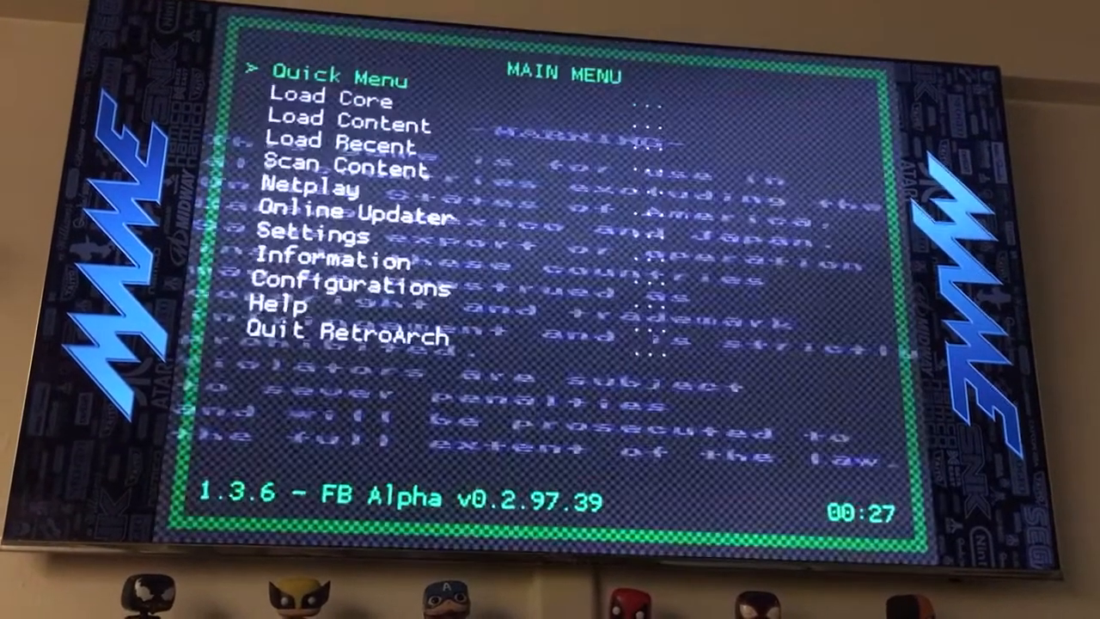
# Enter RetroArch Settings, review Onscreen Overlay with the MAME.cfg preset, return to Settings
pyautogui.press('down')
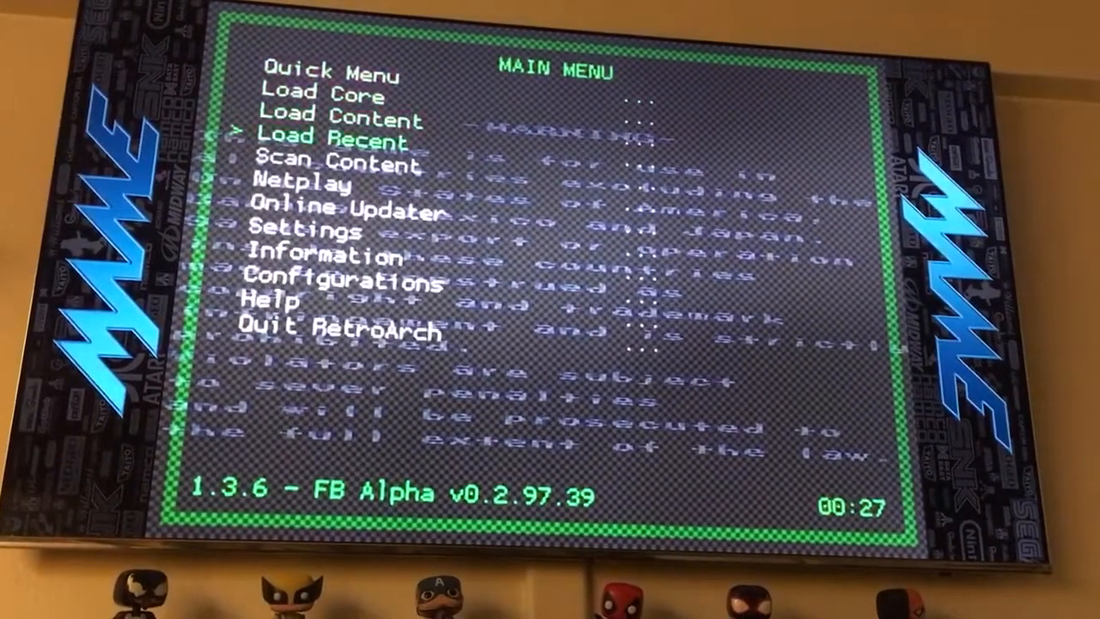
pyautogui.press('down')
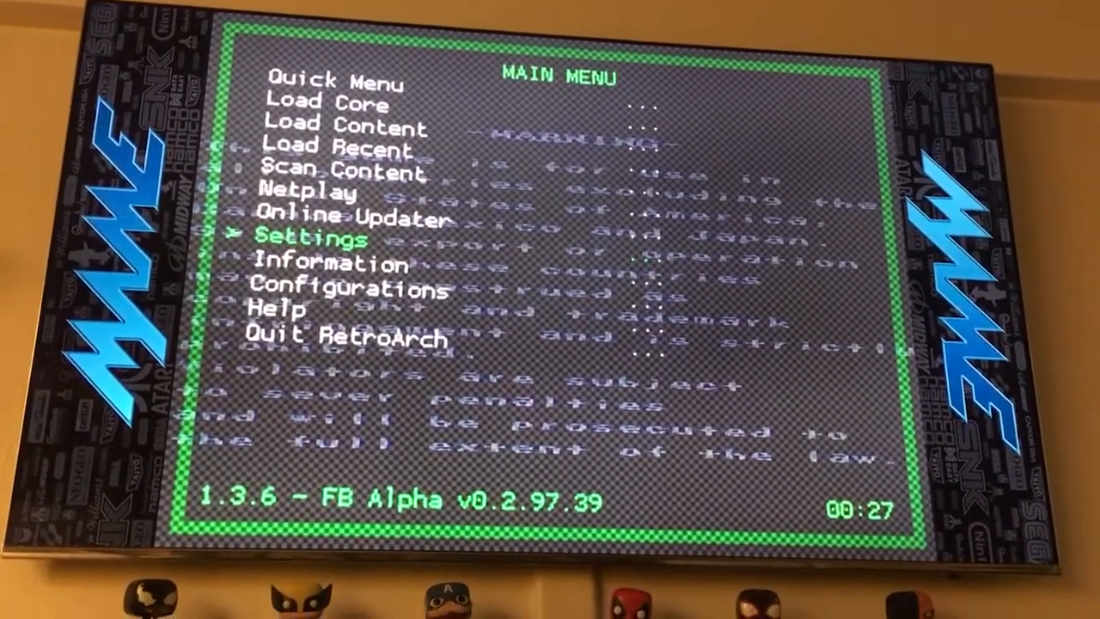
pyautogui.click(309, 237)
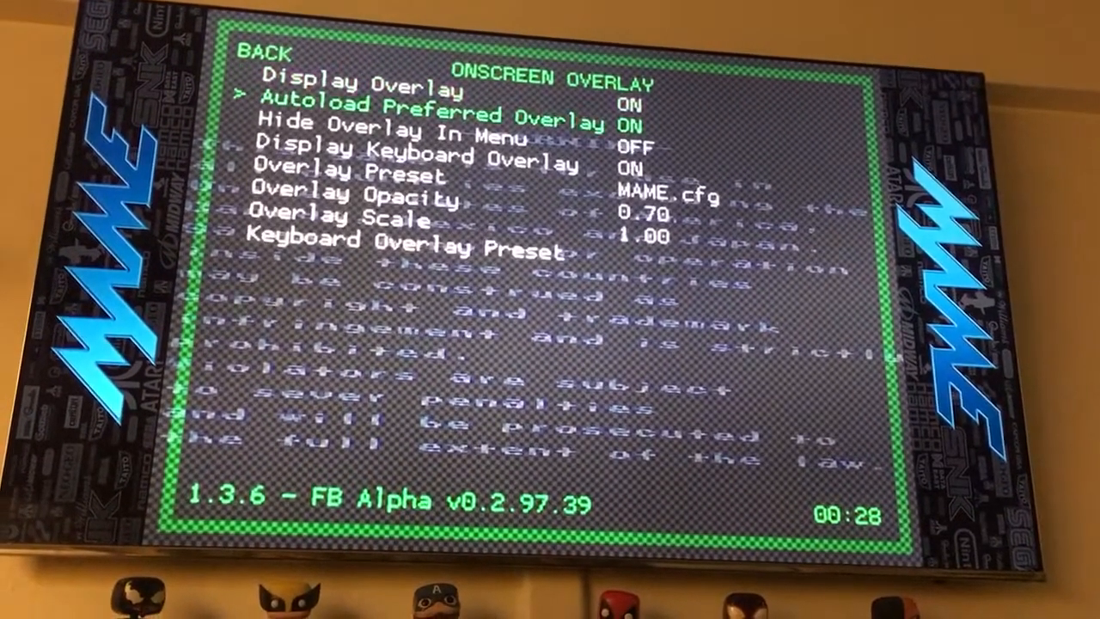
pyautogui.press('down')
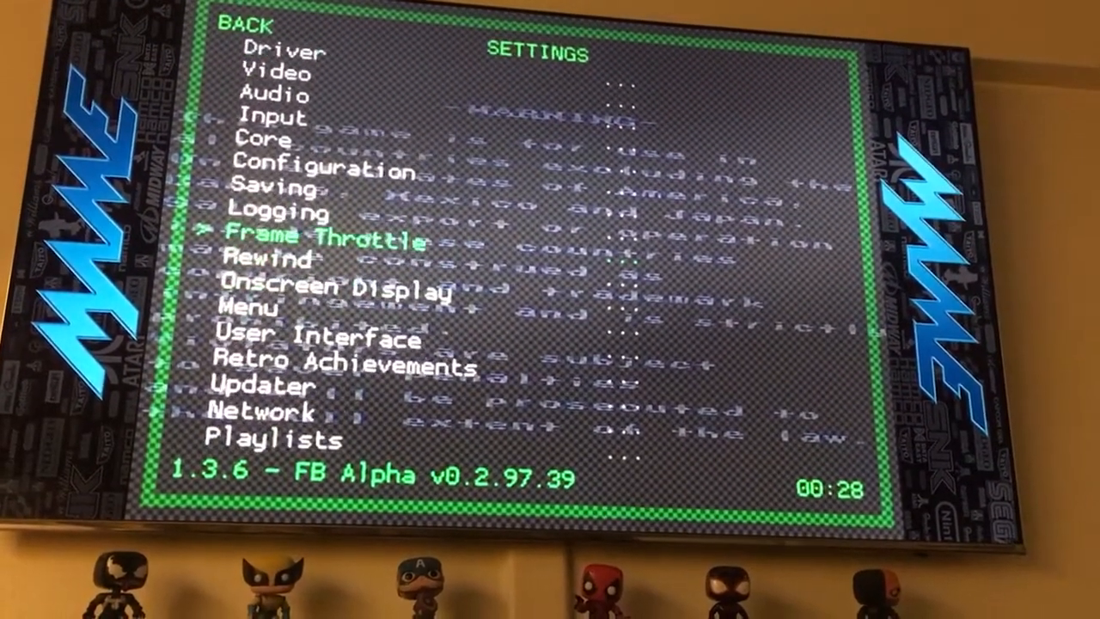
# In Video settings lower Custom Viewport X from 242 to 240
pyautogui.press('Up')
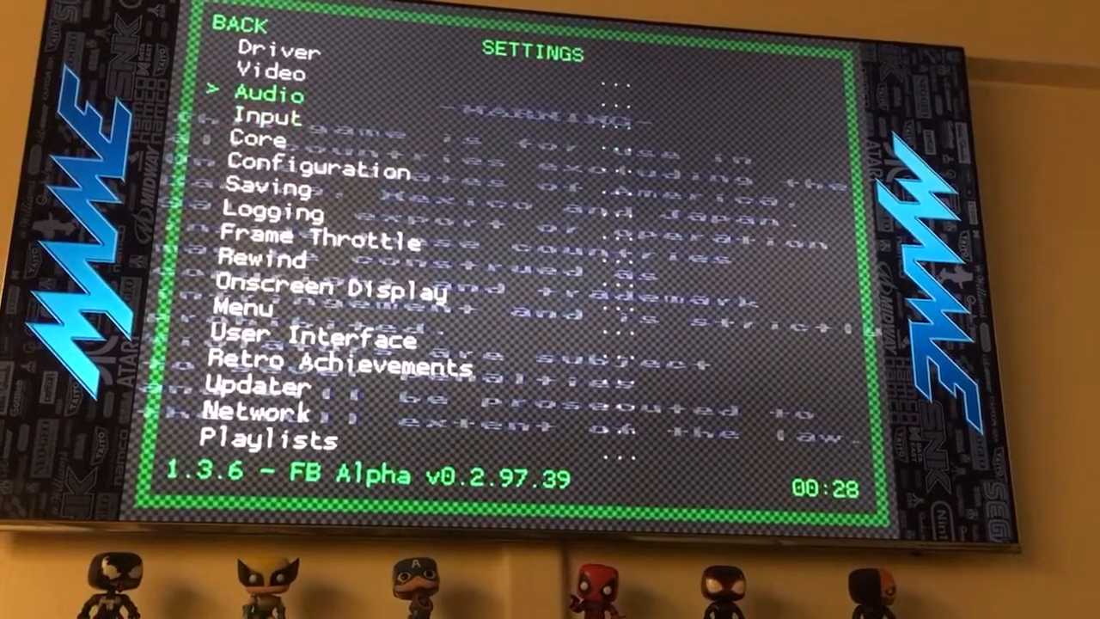
pyautogui.click(268, 72)
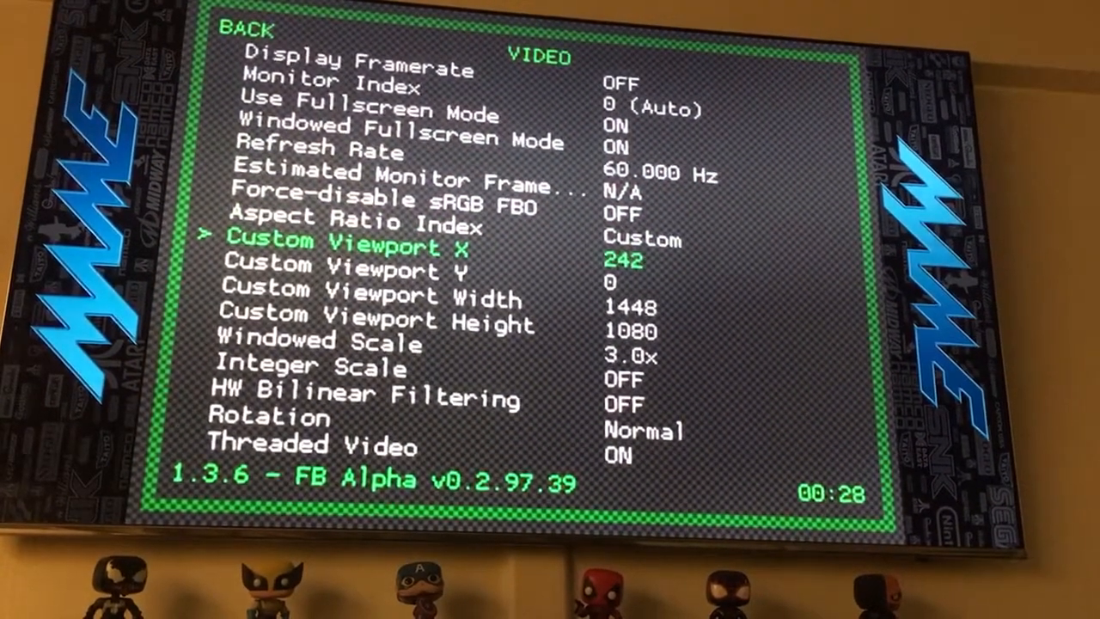
pyautogui.press('left')
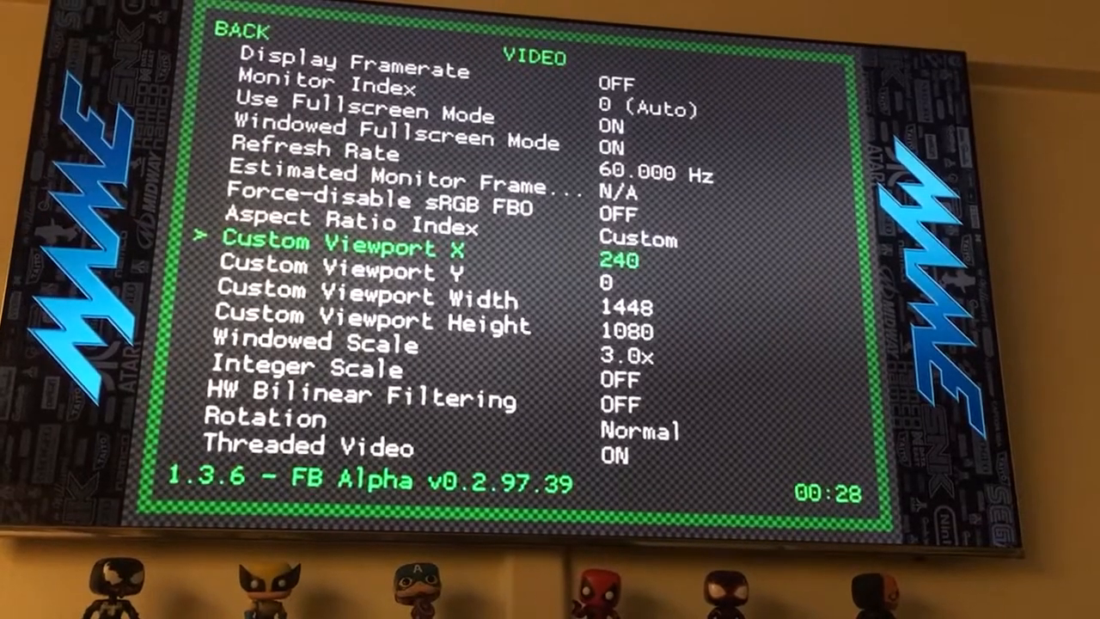